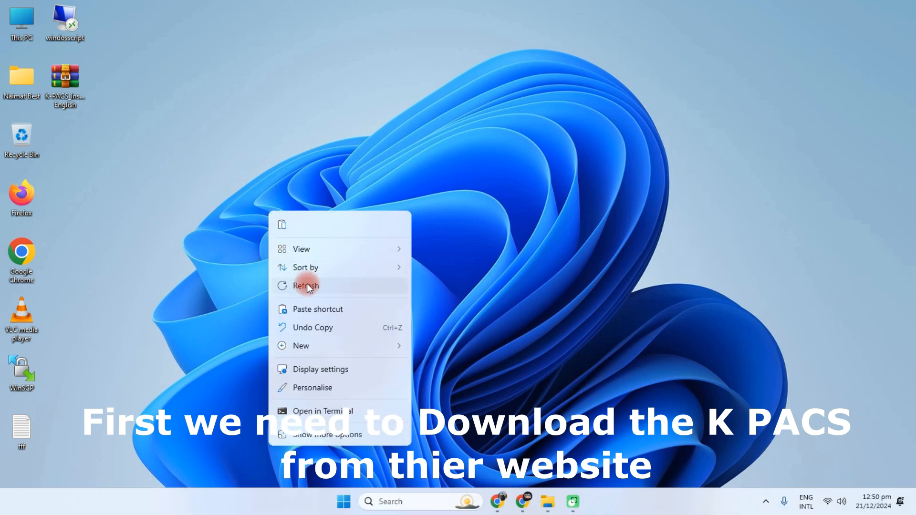
Extract the K-PACS installer archive into its own 'K-PACS_Installer English' folder.
{"action": "left_click", "coordinate": [306, 286]}
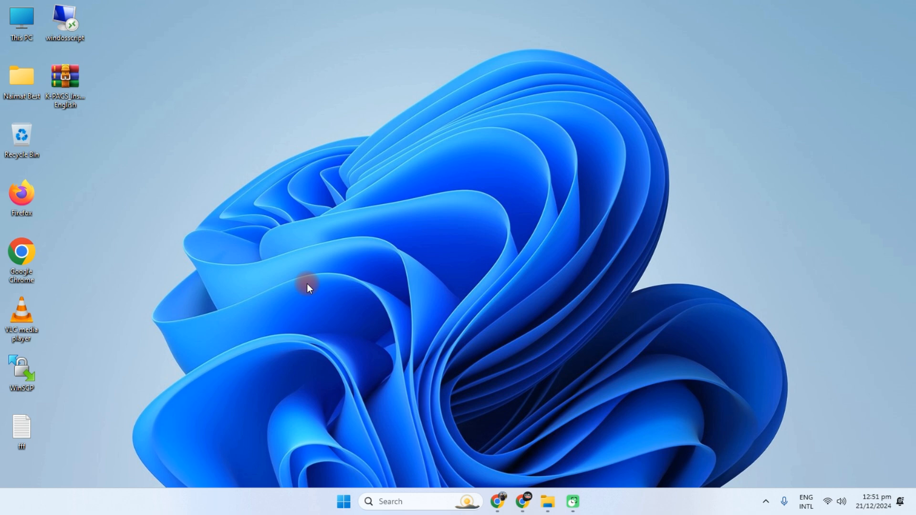
{"action": "mouse_move", "coordinate": [482, 453]}
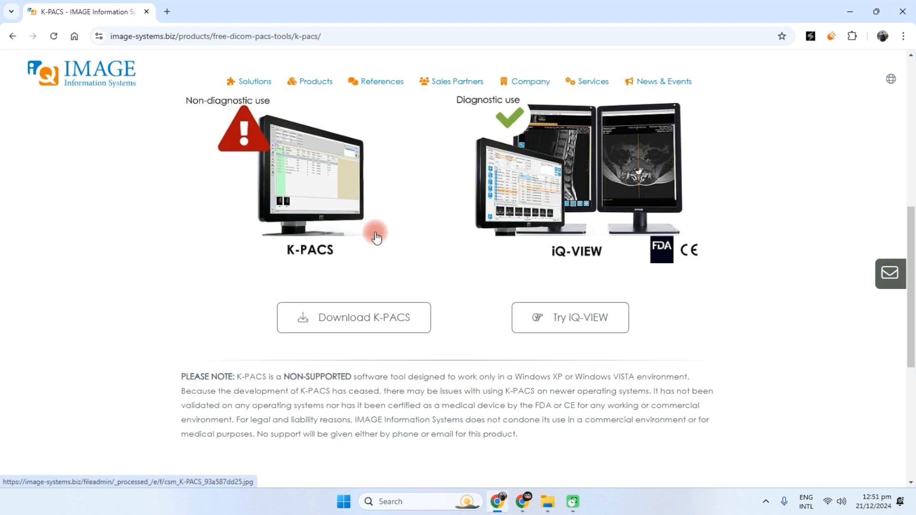
{"action": "left_click", "coordinate": [377, 36]}
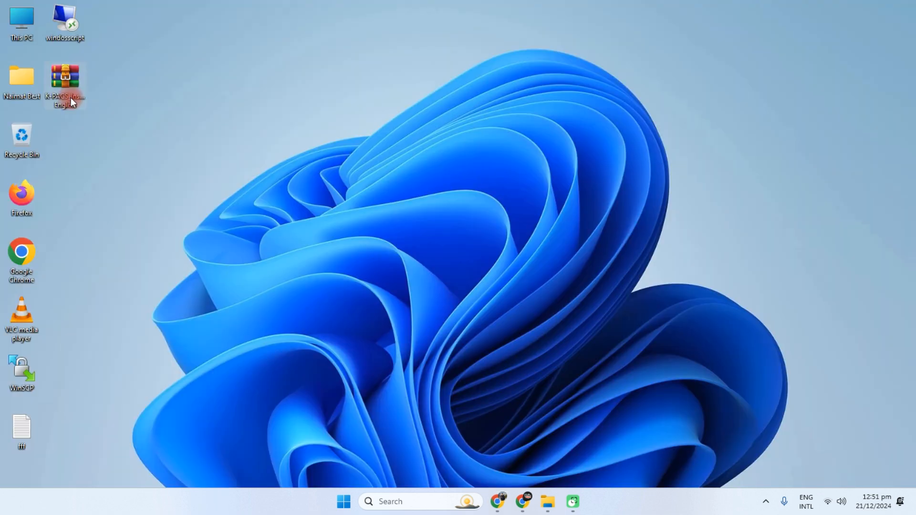
{"action": "right_click", "coordinate": [65, 79]}
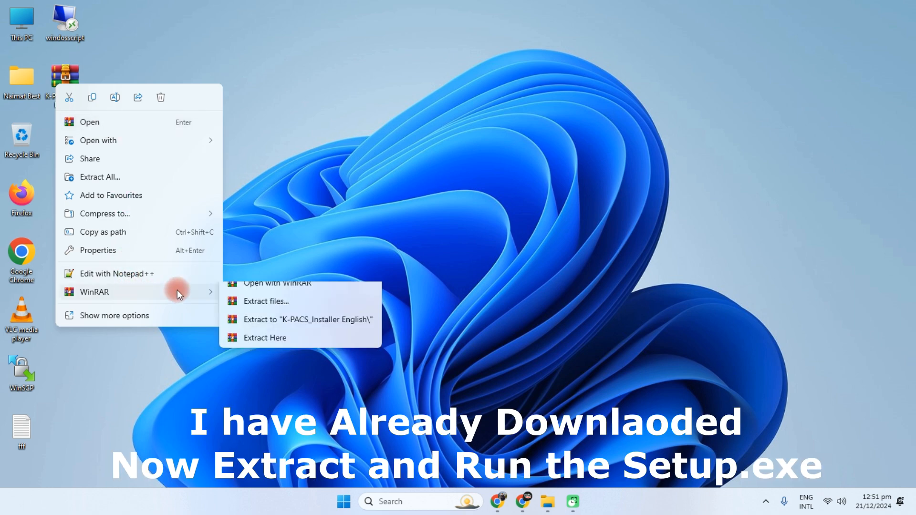
{"action": "left_click", "coordinate": [263, 338]}
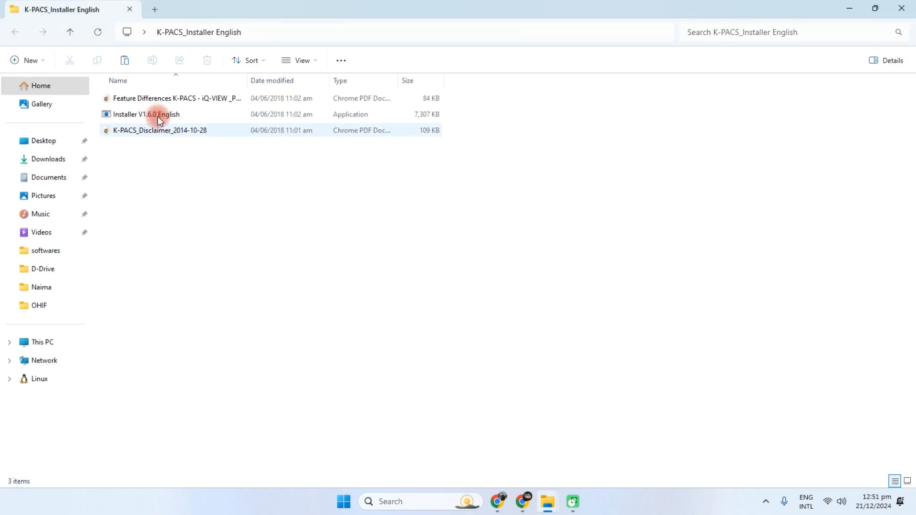
Open the K-PACS disclaimer PDF and scroll through it.
{"action": "left_click", "coordinate": [159, 130]}
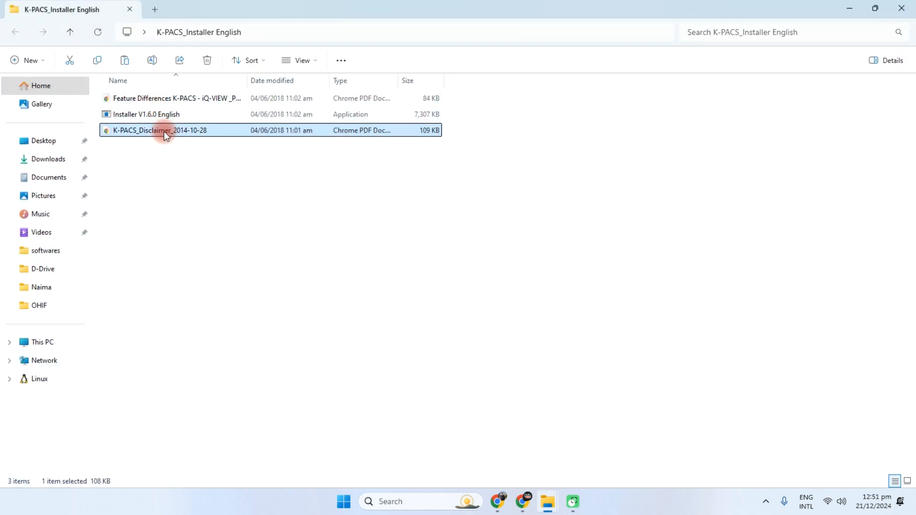
{"action": "double_click", "coordinate": [159, 130]}
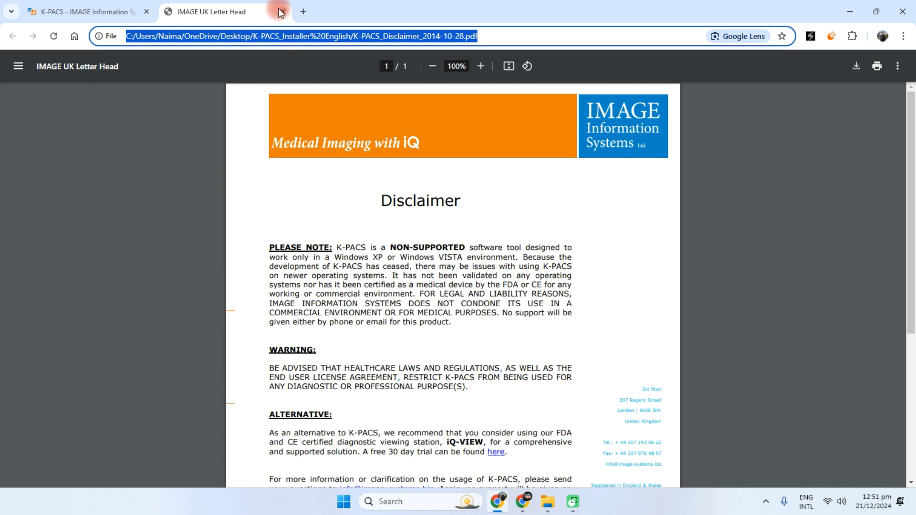
{"action": "scroll", "scroll_direction": "down", "scroll_amount": 3}
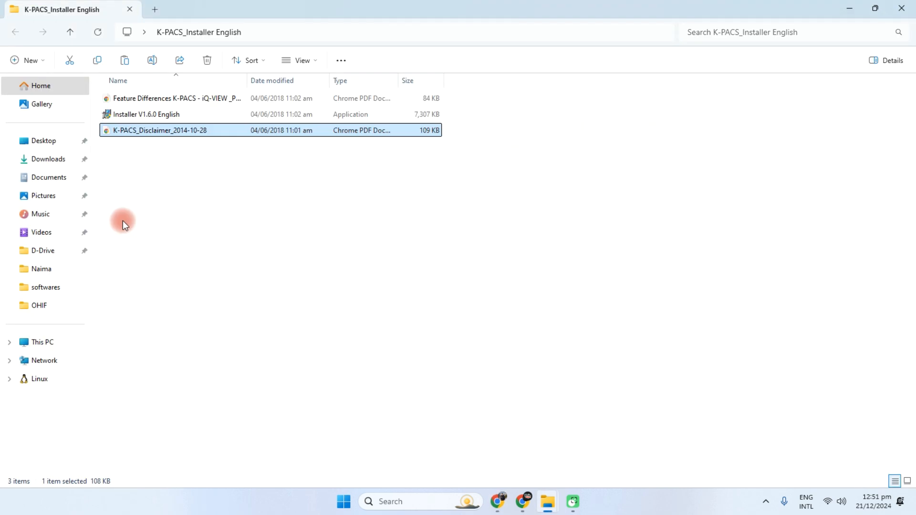
Run Installer V1.6.0 English and accept the 'Re-install the software' option.
{"action": "left_click", "coordinate": [146, 114]}
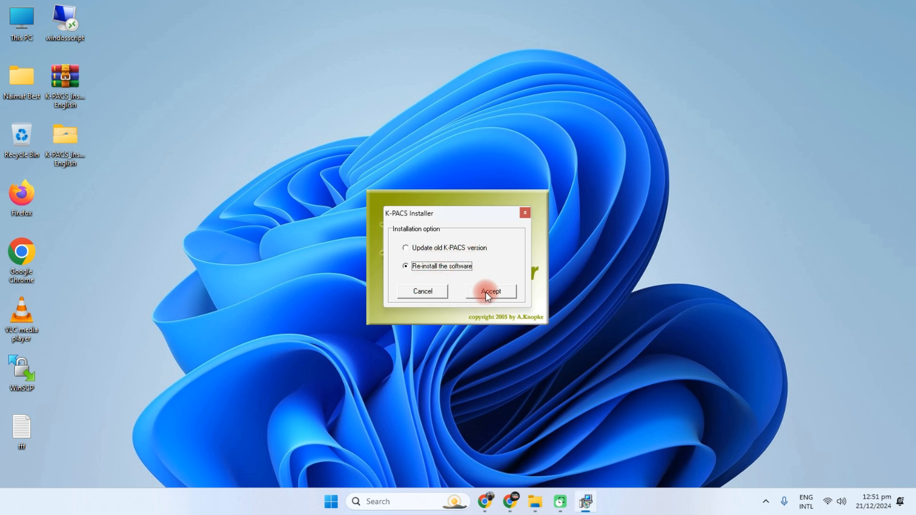
{"action": "left_click", "coordinate": [491, 291]}
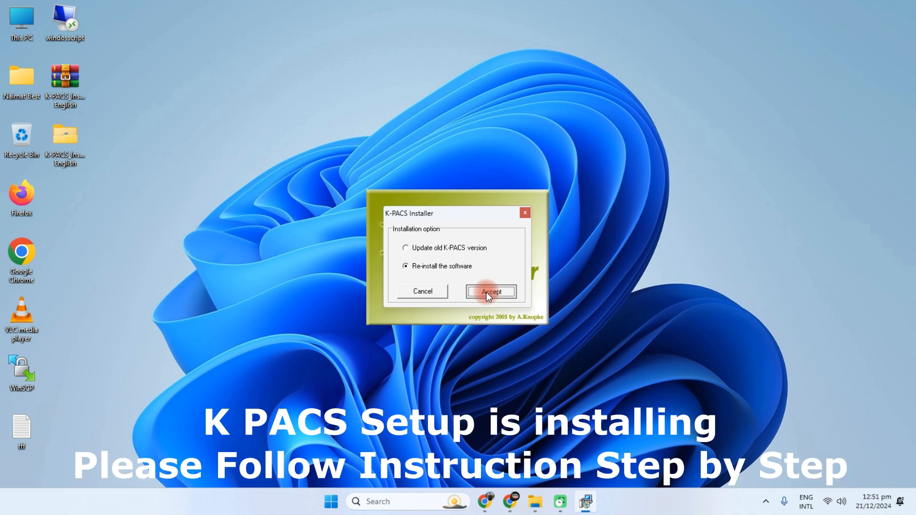
Keep C:\KPacs\ and C:\KPacs\imagebox\ as install directories and continue.
{"action": "left_click", "coordinate": [491, 291]}
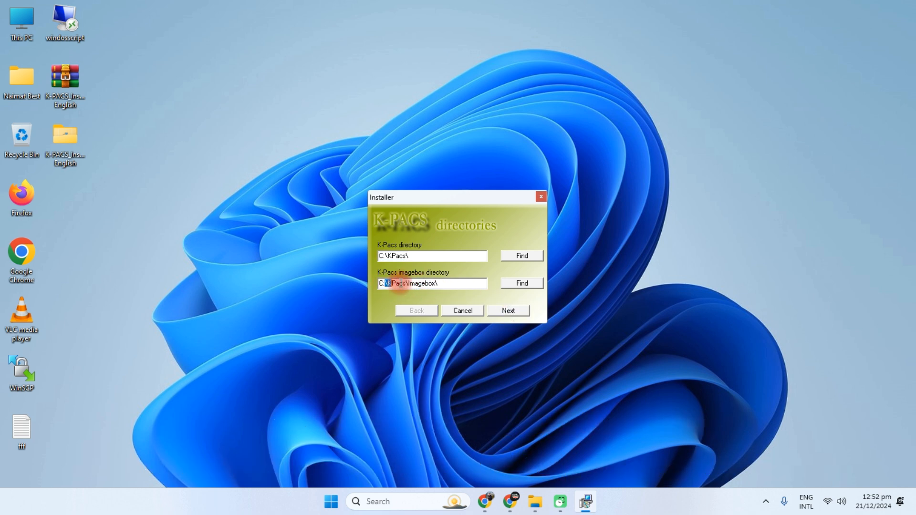
{"action": "triple_click", "coordinate": [432, 283]}
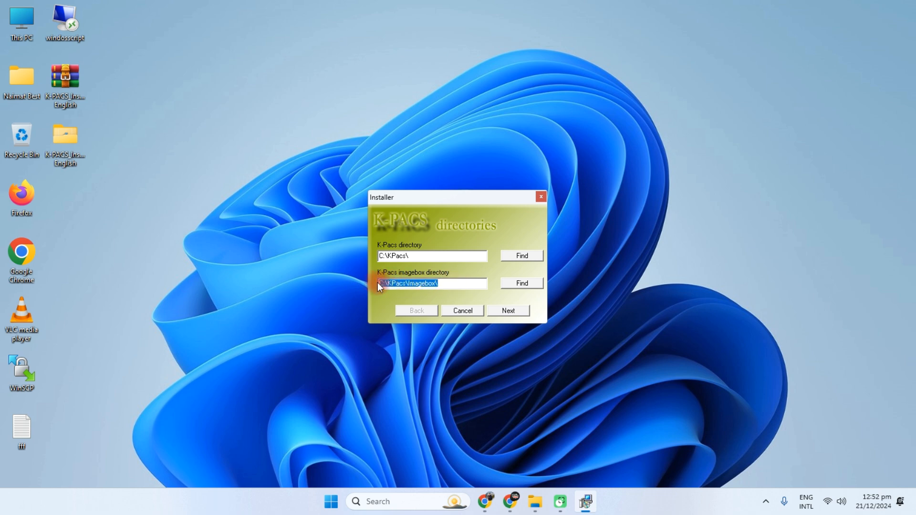
{"action": "left_click", "coordinate": [507, 310]}
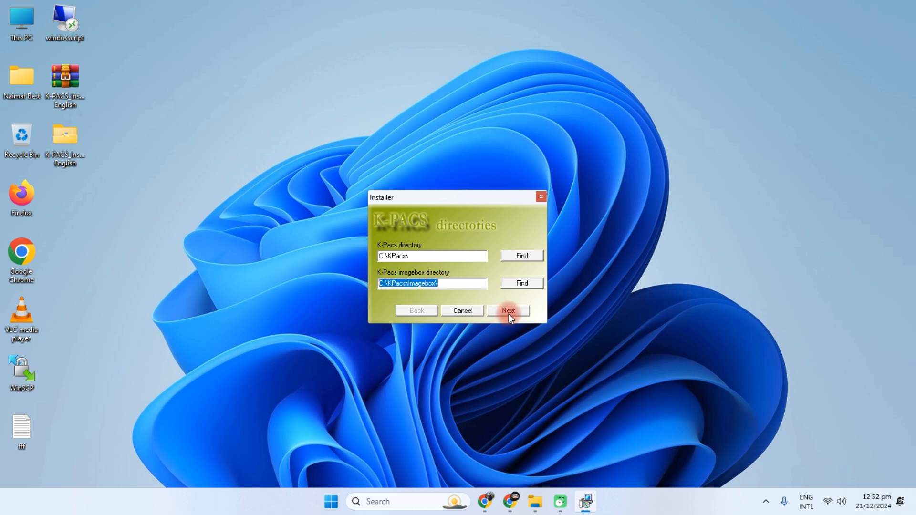
{"action": "left_click", "coordinate": [507, 310]}
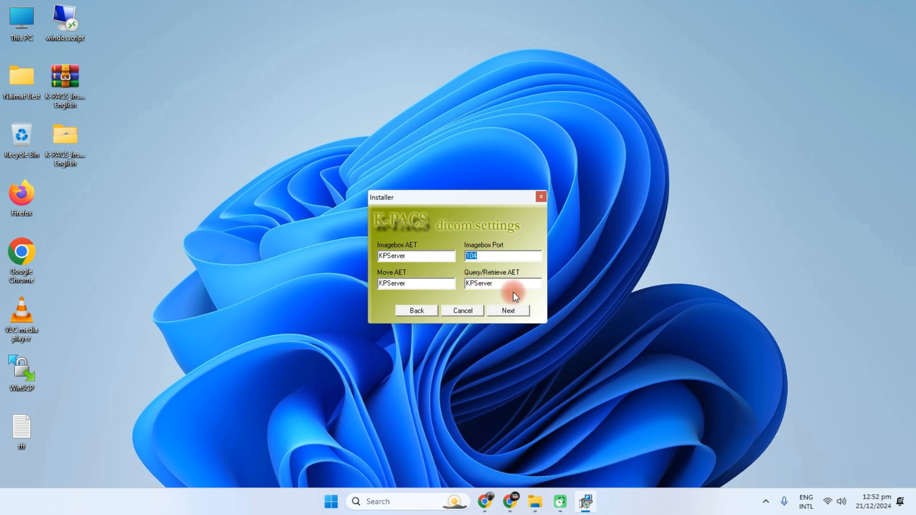
Accept the KPServer AE titles and imagebox port 104 in the DICOM settings.
{"action": "left_click", "coordinate": [416, 255]}
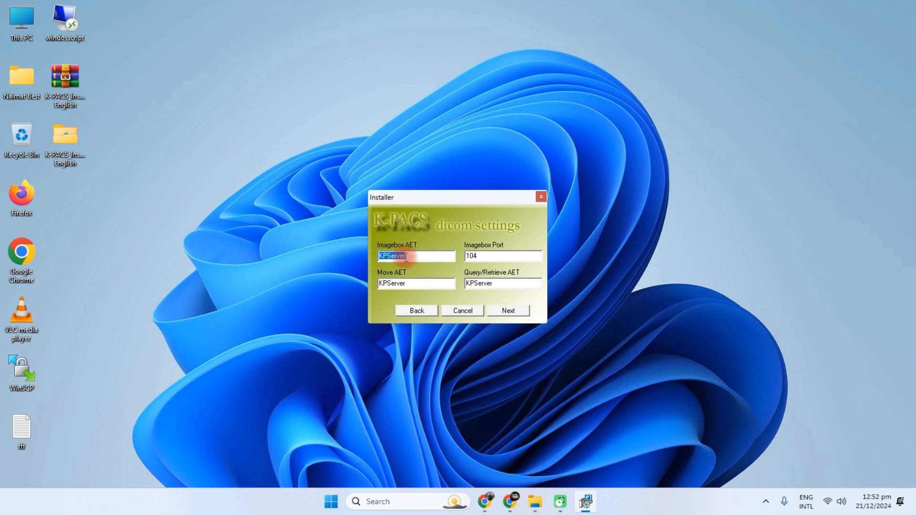
{"action": "mouse_move", "coordinate": [375, 283]}
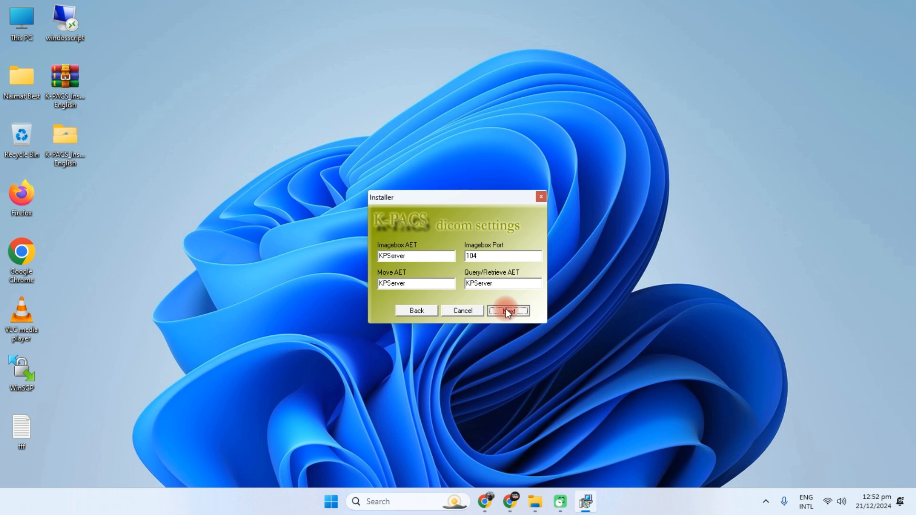
{"action": "left_click", "coordinate": [507, 310]}
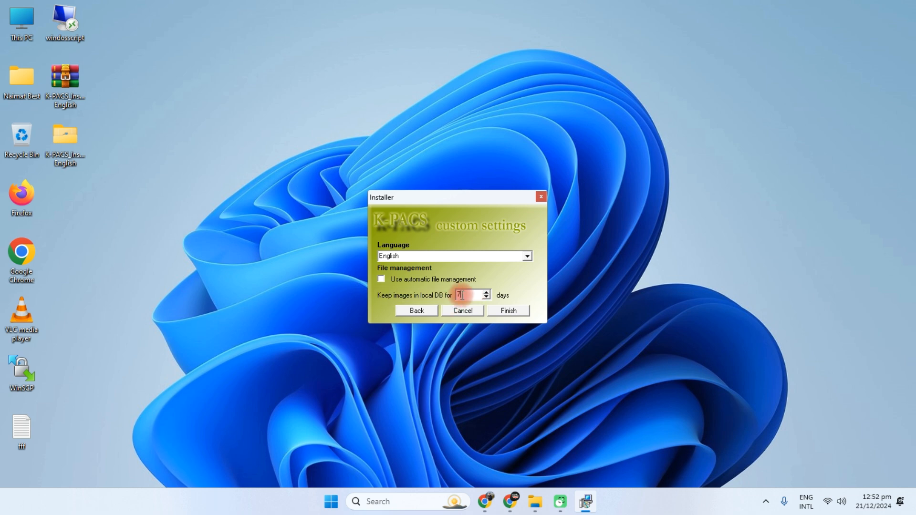
Keep images for 7 days, finish the installation, and acknowledge the success message.
{"action": "triple_click", "coordinate": [469, 294]}
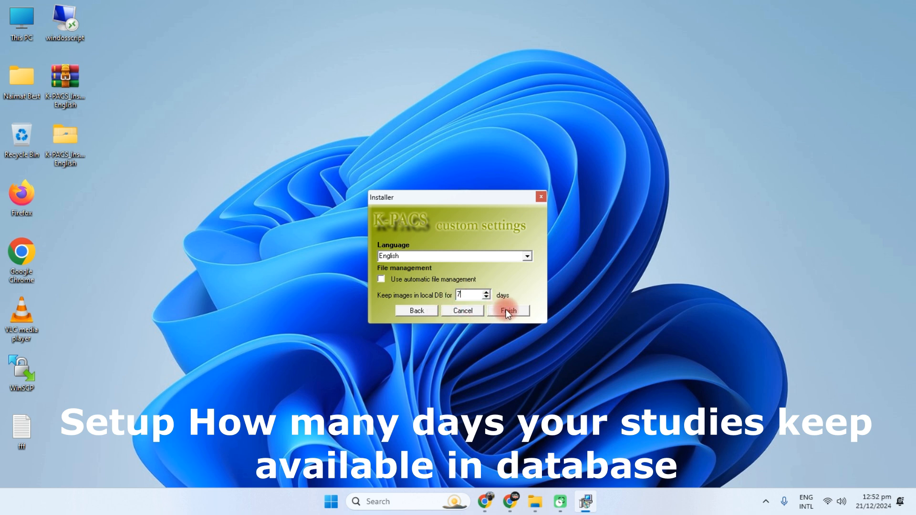
{"action": "left_click", "coordinate": [508, 310]}
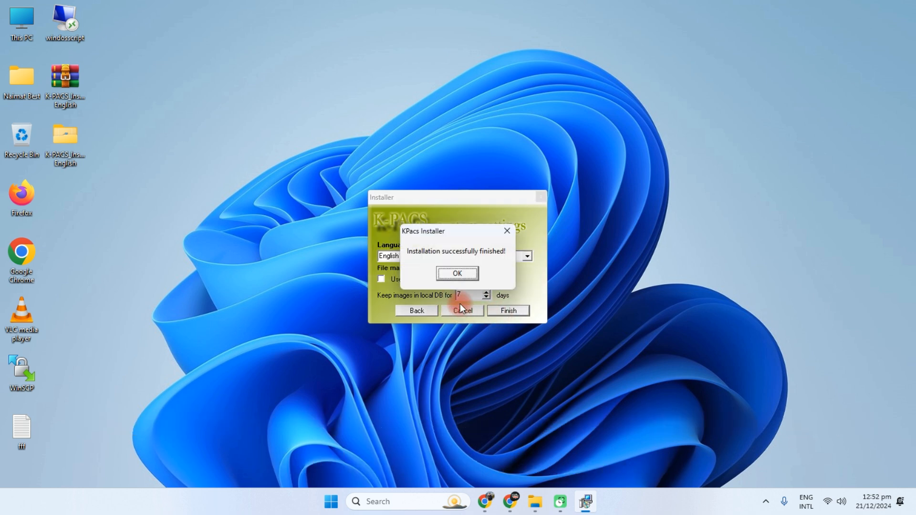
{"action": "left_click", "coordinate": [457, 273]}
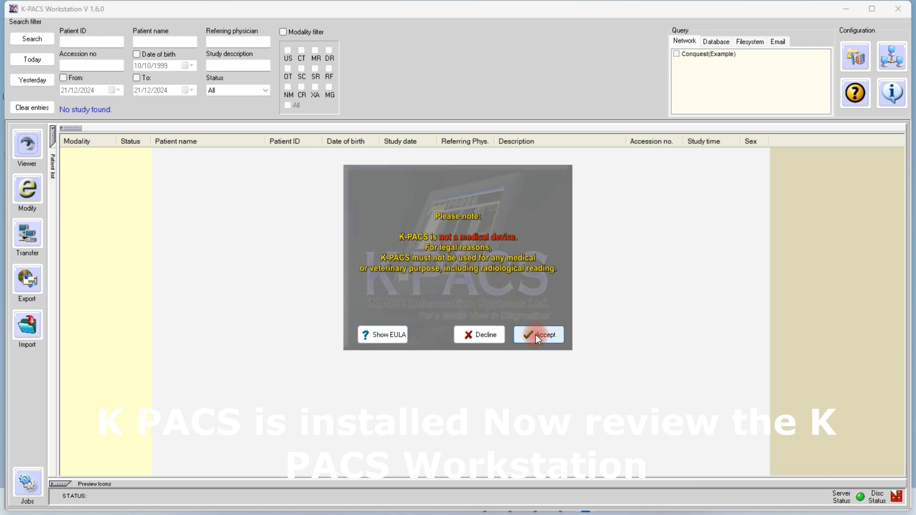
{"action": "left_click", "coordinate": [537, 334]}
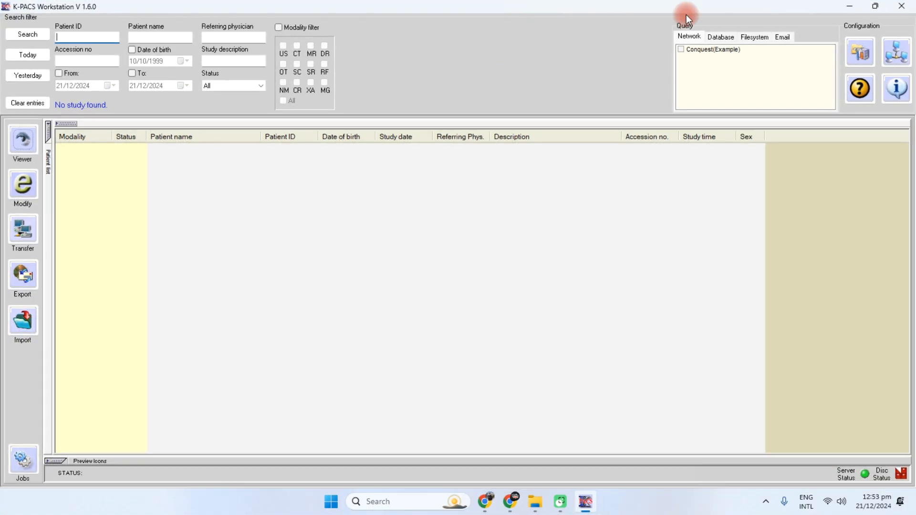
{"action": "mouse_move", "coordinate": [360, 209]}
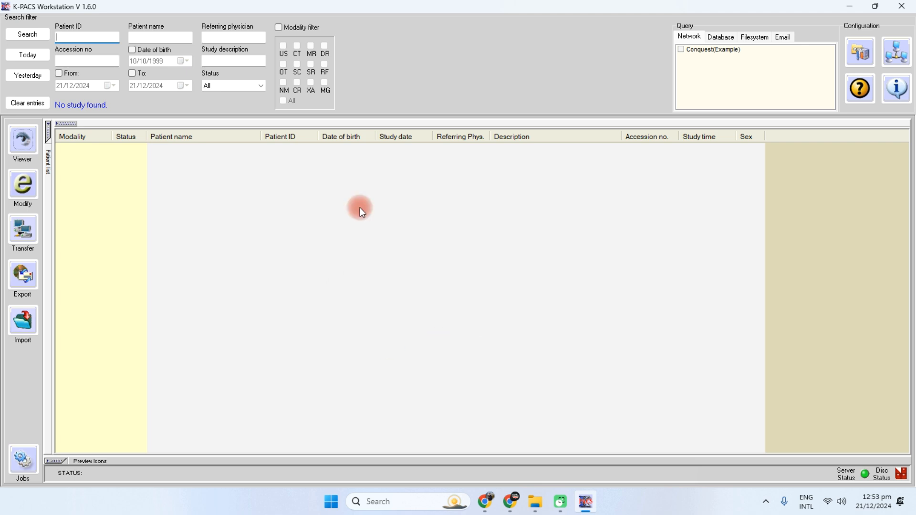
{"action": "mouse_move", "coordinate": [281, 322]}
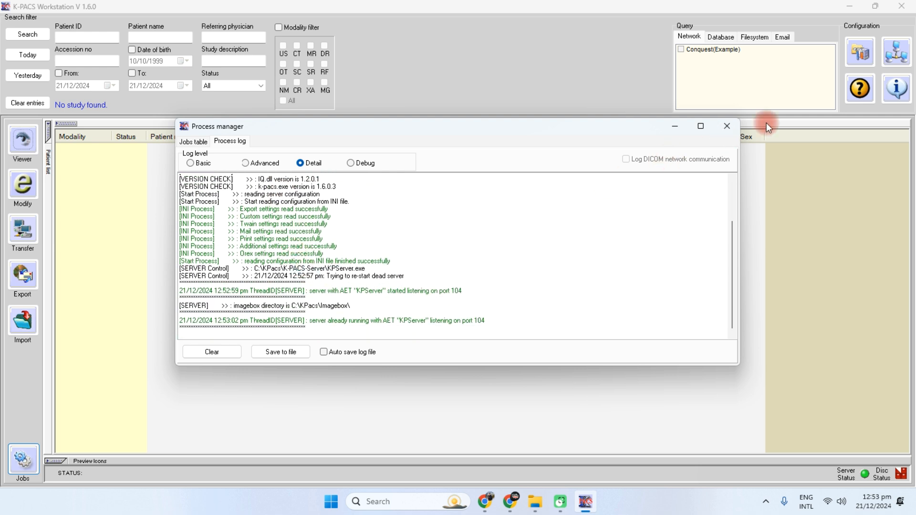
{"action": "left_click", "coordinate": [727, 126]}
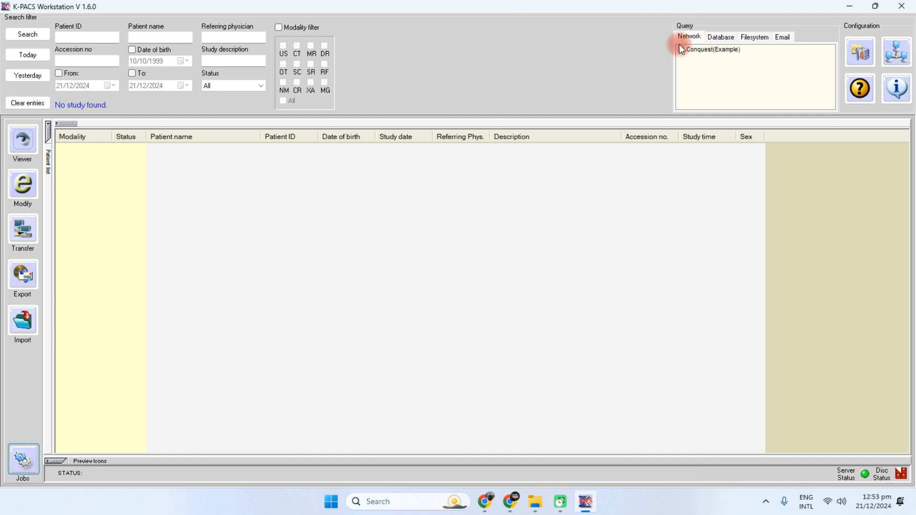
{"action": "left_click", "coordinate": [681, 50]}
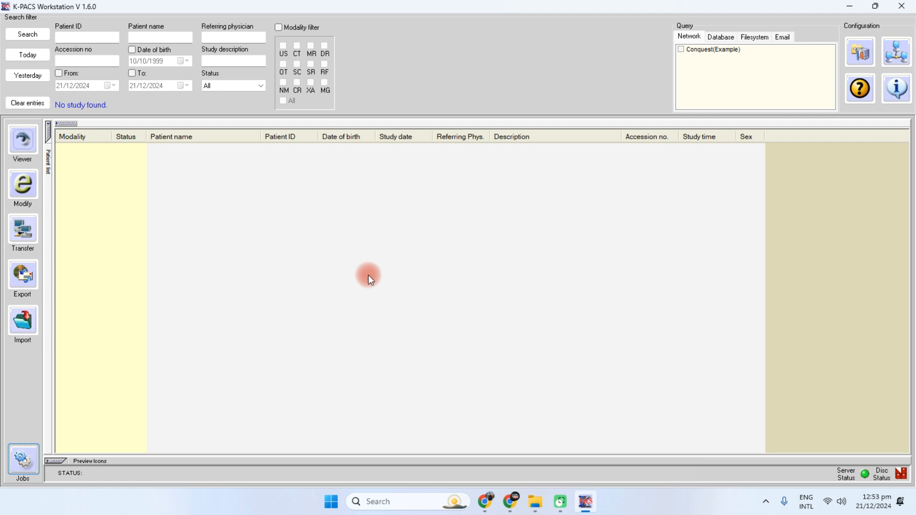
{"action": "mouse_move", "coordinate": [448, 5]}
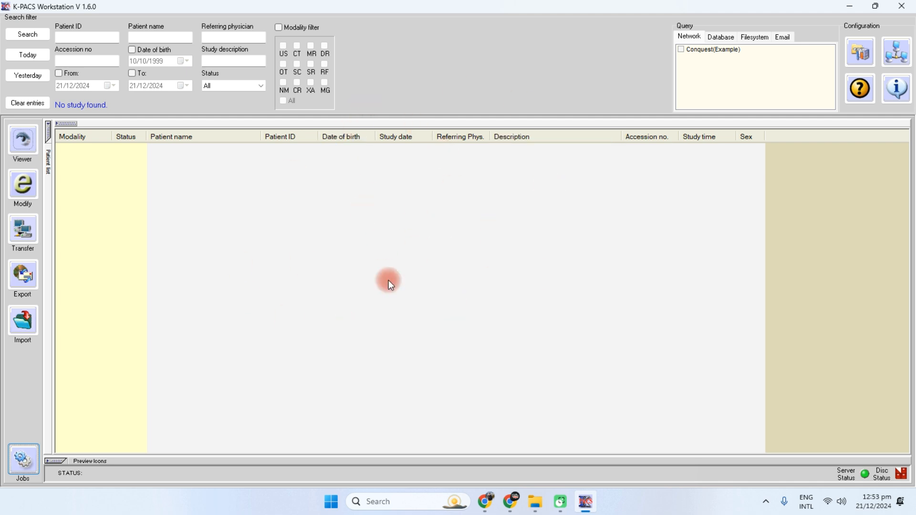
{"action": "mouse_move", "coordinate": [131, 223]}
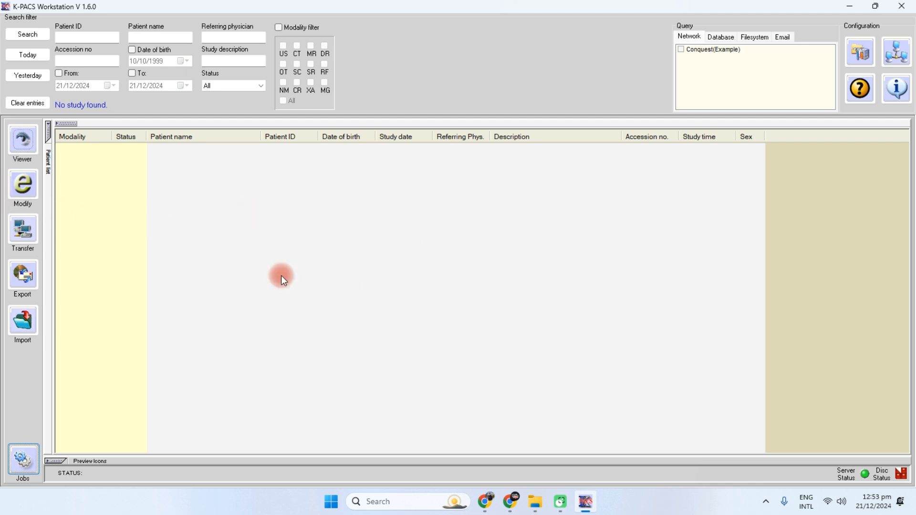
{"action": "mouse_move", "coordinate": [382, 272]}
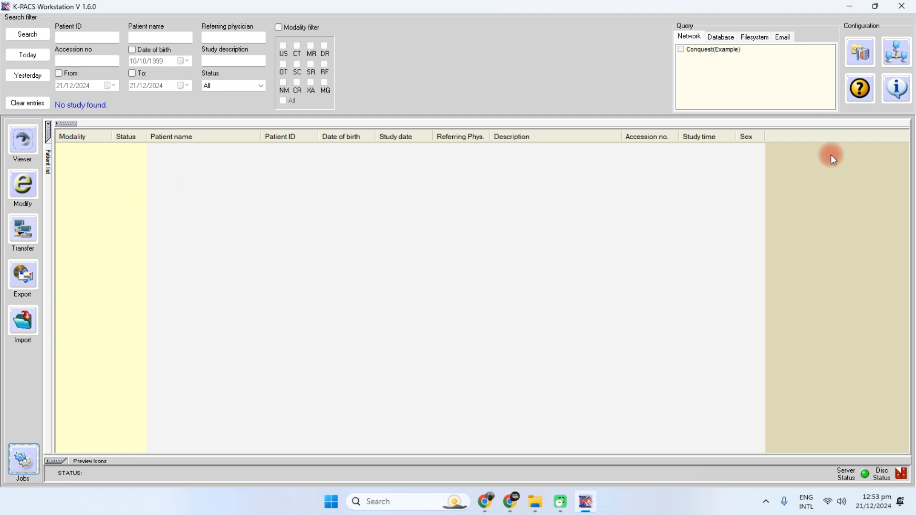
{"action": "mouse_move", "coordinate": [592, 241]}
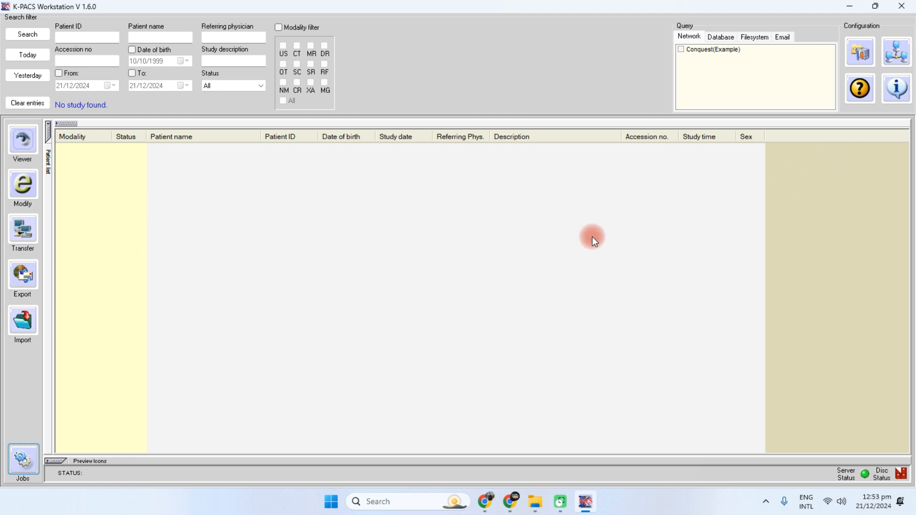
{"action": "mouse_move", "coordinate": [542, 211]}
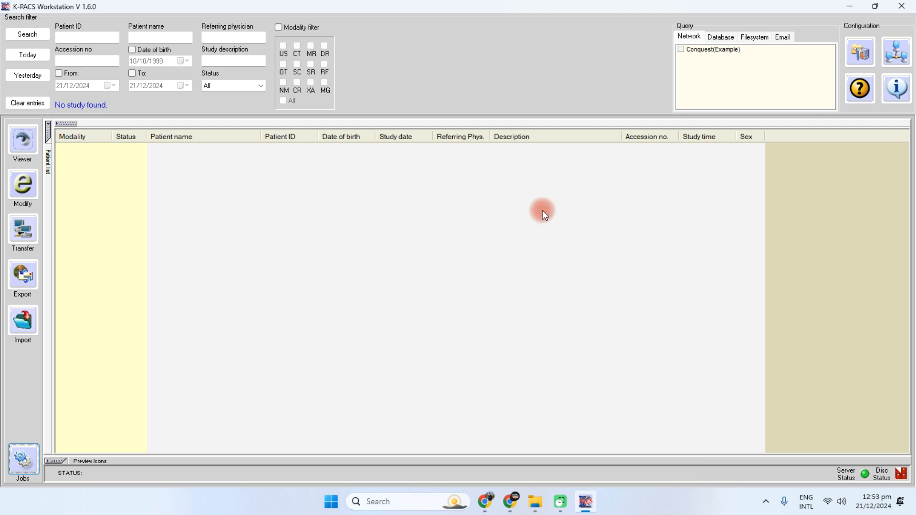
{"action": "mouse_move", "coordinate": [383, 193]}
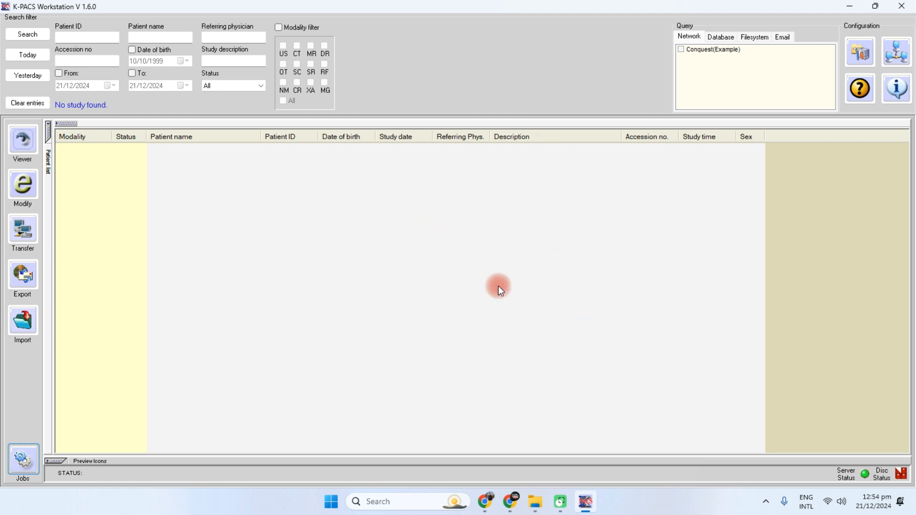
{"action": "mouse_move", "coordinate": [498, 257]}
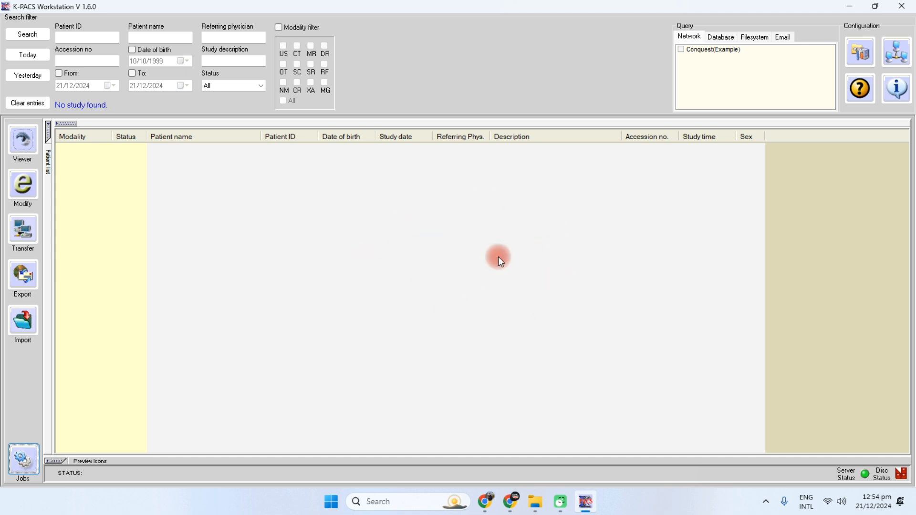
{"action": "mouse_move", "coordinate": [494, 312]}
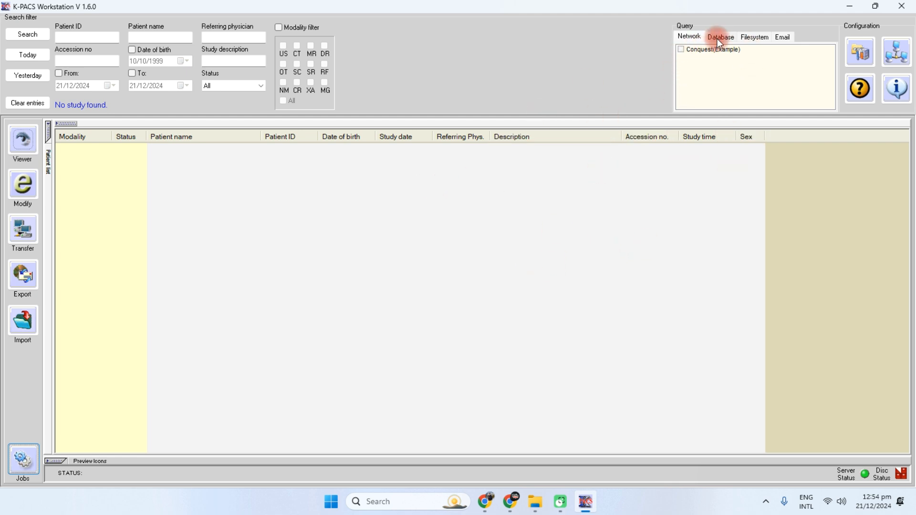
{"action": "left_click", "coordinate": [713, 49]}
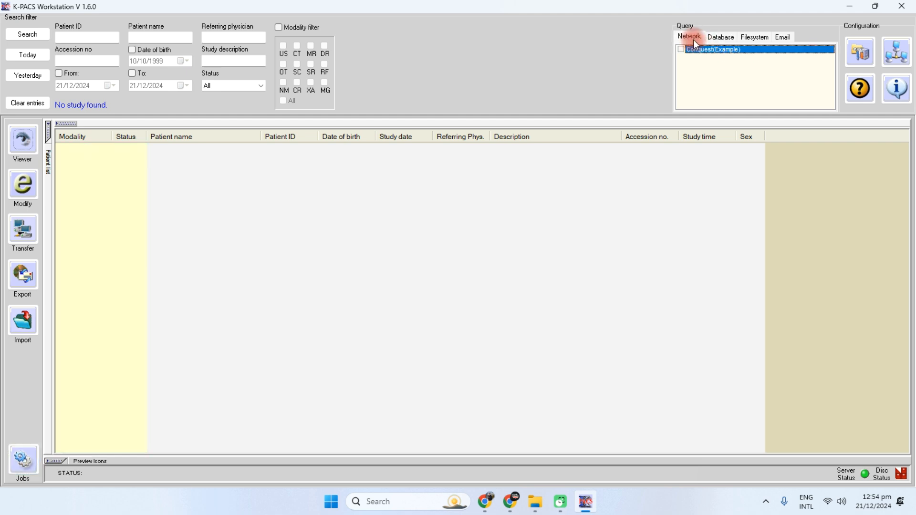
{"action": "left_click", "coordinate": [754, 36]}
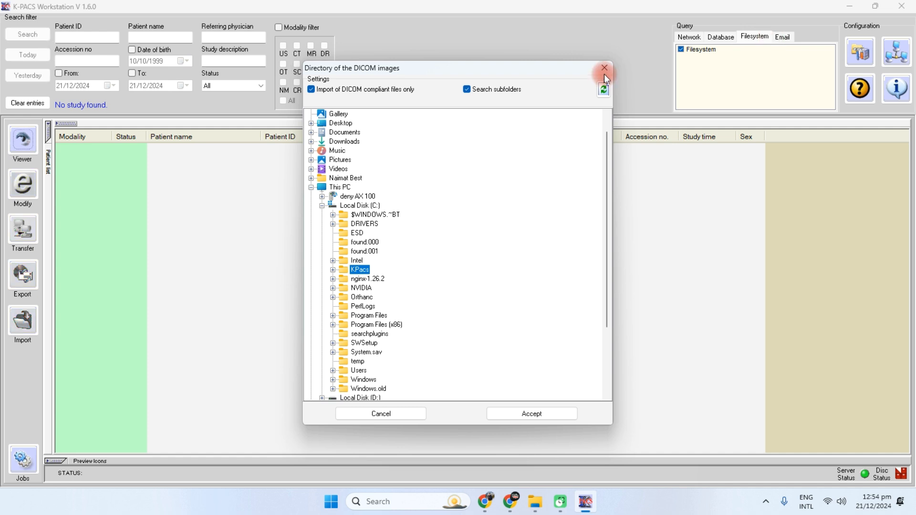
{"action": "left_click", "coordinate": [604, 69]}
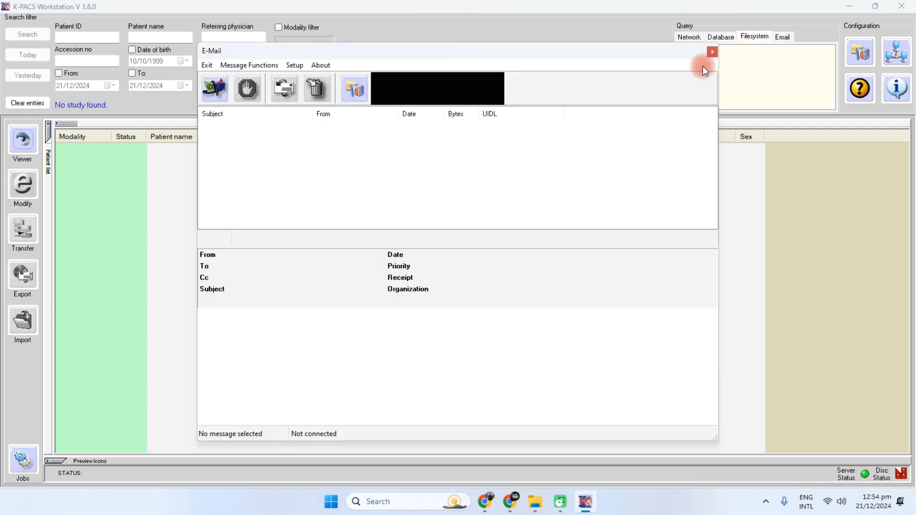
{"action": "left_click", "coordinate": [711, 52]}
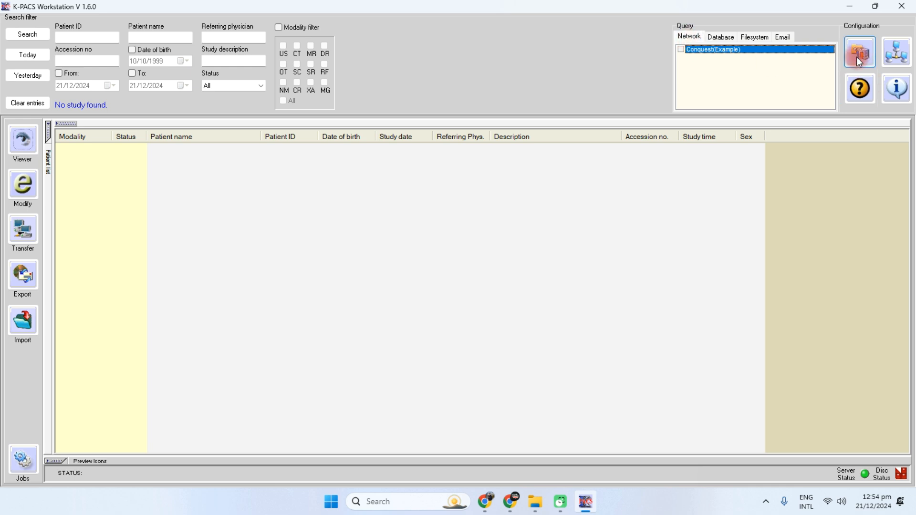
{"action": "left_click", "coordinate": [859, 52]}
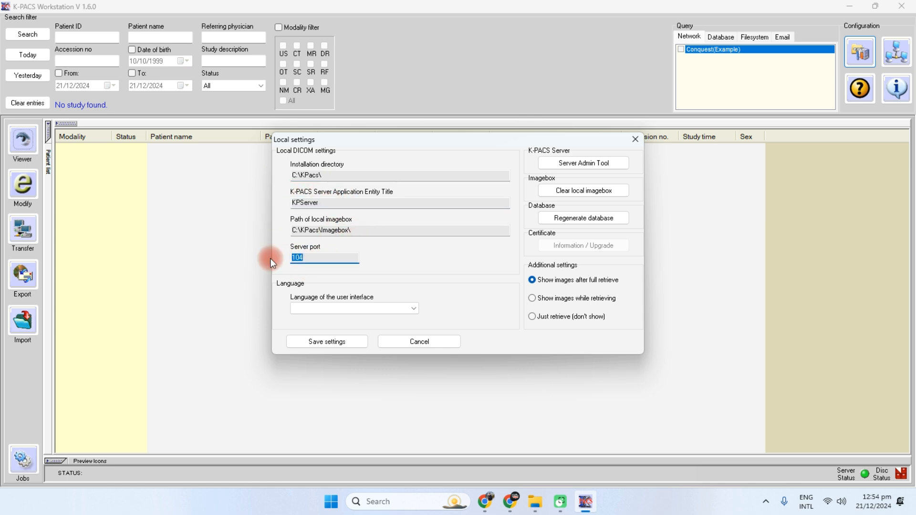
{"action": "mouse_move", "coordinate": [525, 212]}
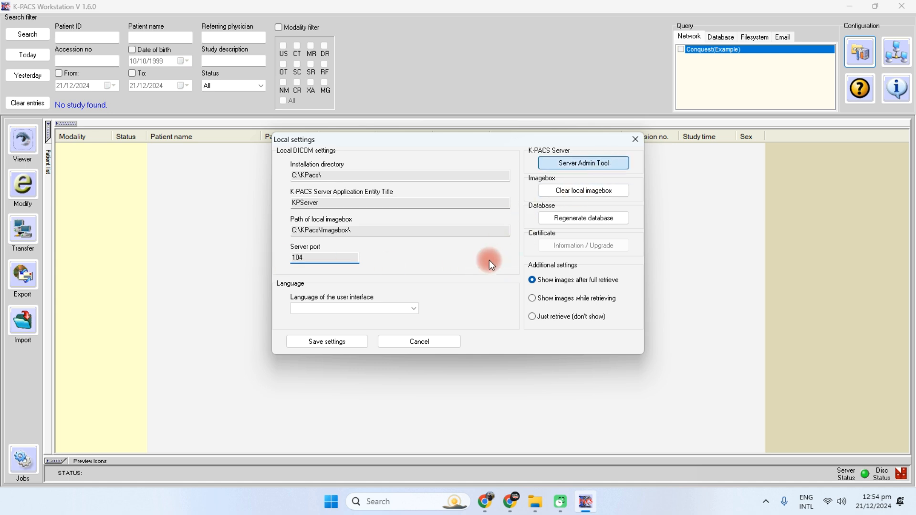
{"action": "left_click", "coordinate": [583, 162]}
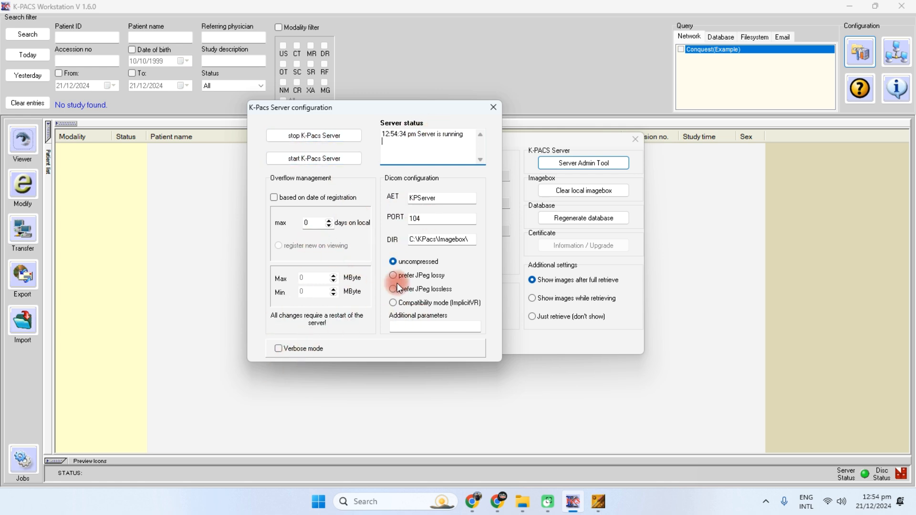
{"action": "left_click", "coordinate": [492, 107]}
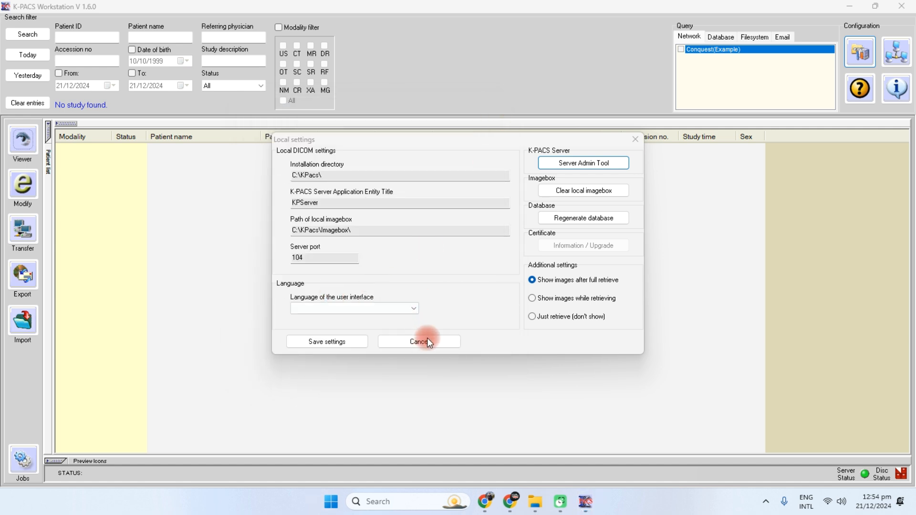
{"action": "left_click", "coordinate": [419, 341]}
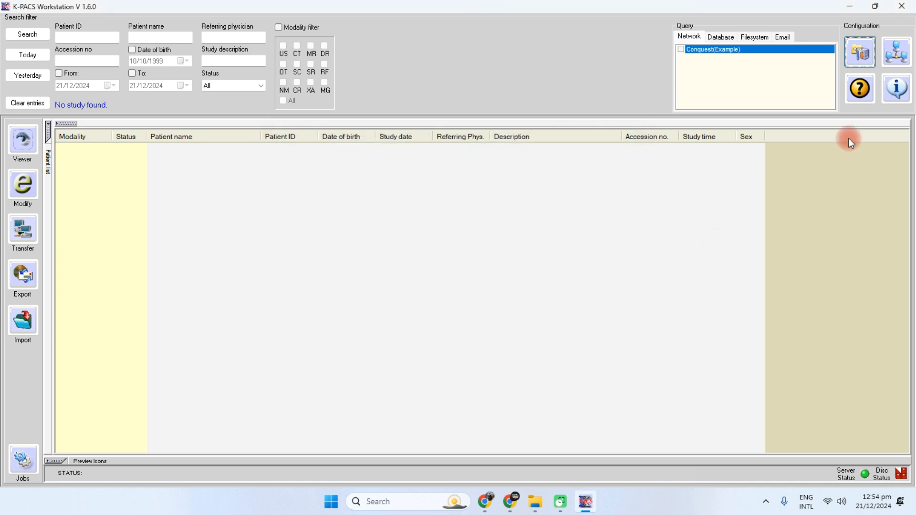
Open the DICOM node list and add a new blank node row.
{"action": "left_click", "coordinate": [896, 51]}
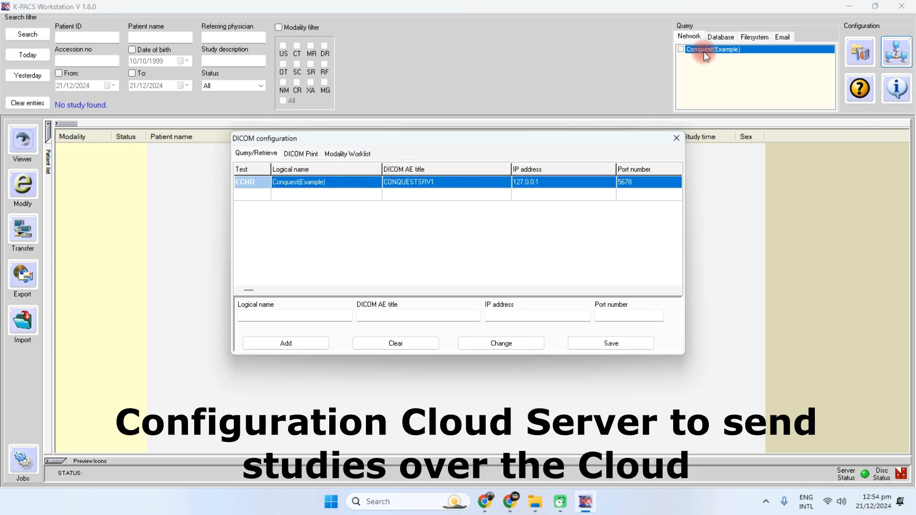
{"action": "left_click", "coordinate": [286, 343]}
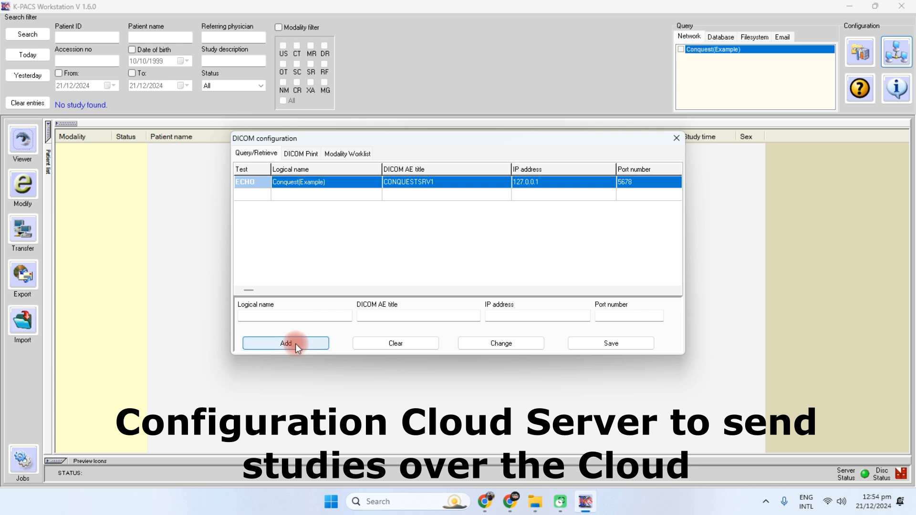
{"action": "left_click", "coordinate": [286, 343]}
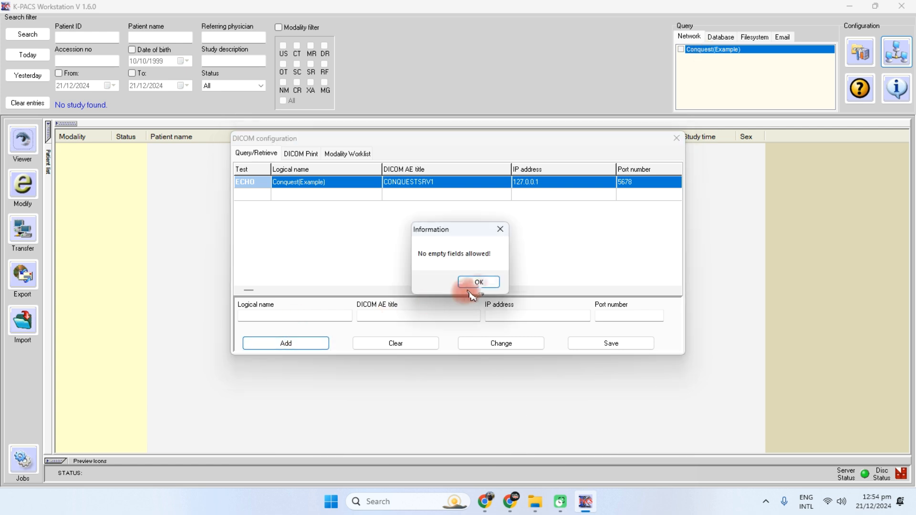
{"action": "left_click", "coordinate": [479, 282]}
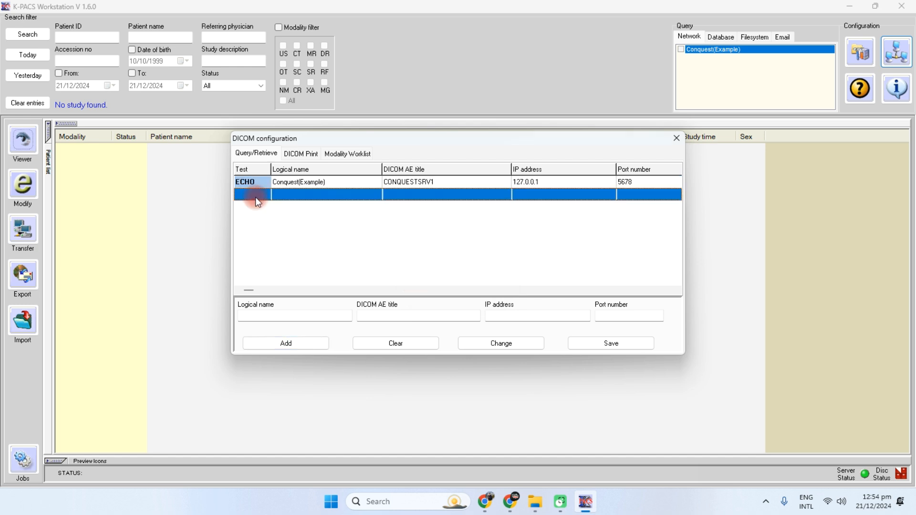
{"action": "left_click", "coordinate": [294, 315]}
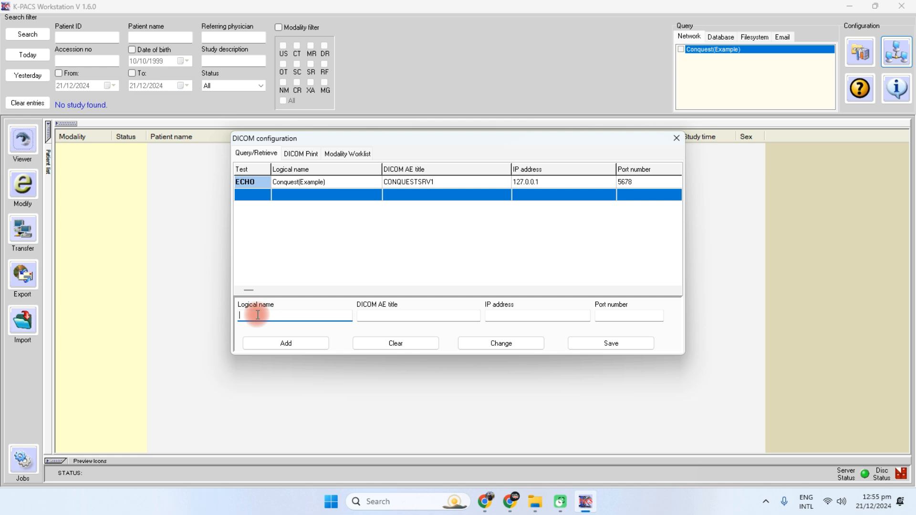
Enter logical name TEATDICOM, AE title DCM4CHEE, port 11112 and IP 89.117.78.130.
{"action": "type", "text": "TEAT"}
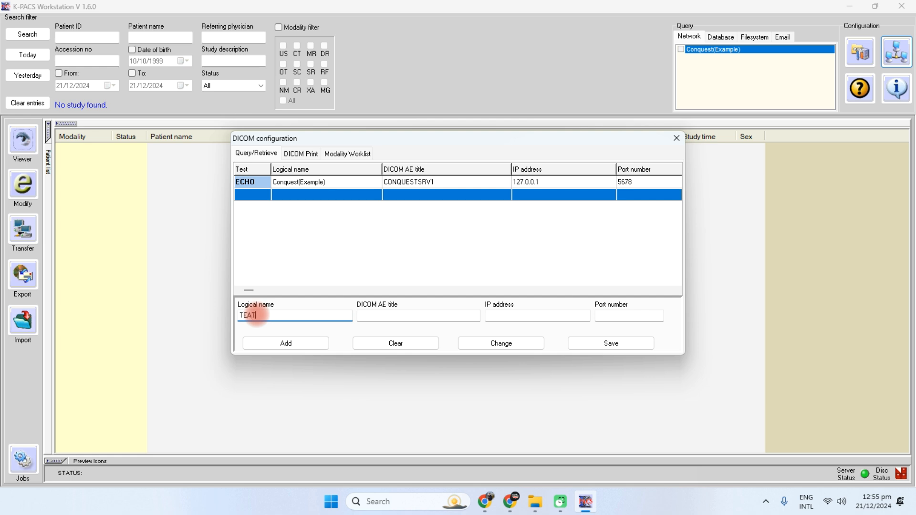
{"action": "type", "text": "DICOM"}
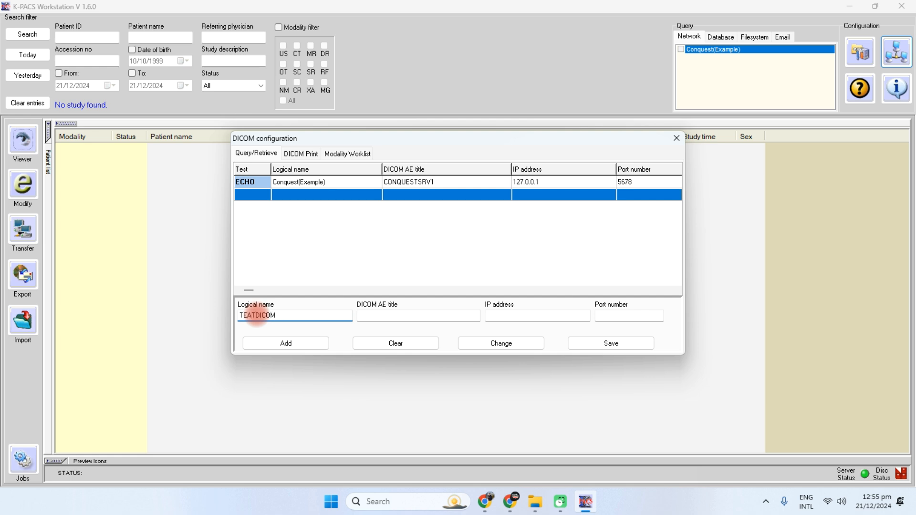
{"action": "type", "text": "DCM"}
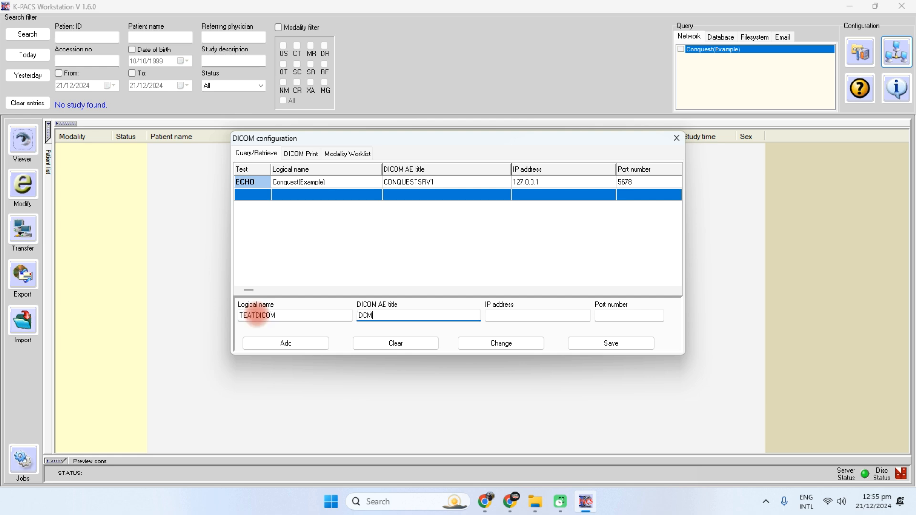
{"action": "type", "text": "4CH"}
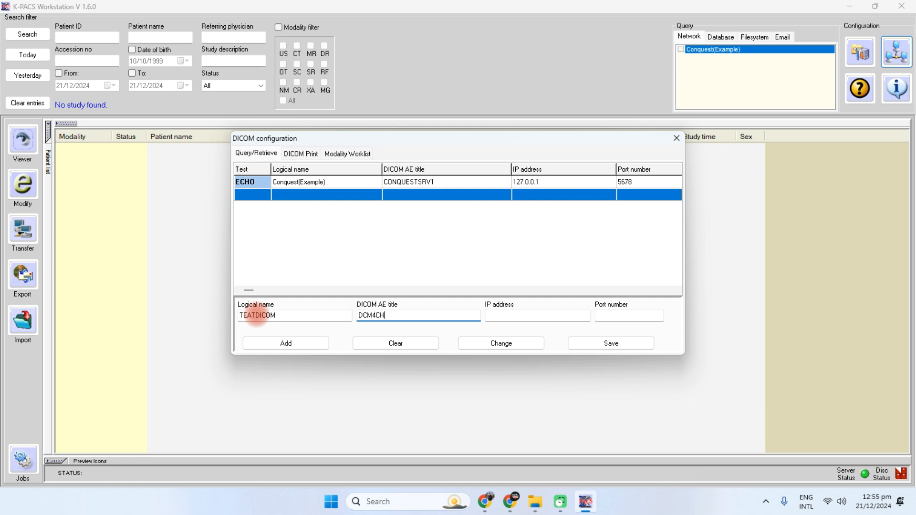
{"action": "type", "text": "EE"}
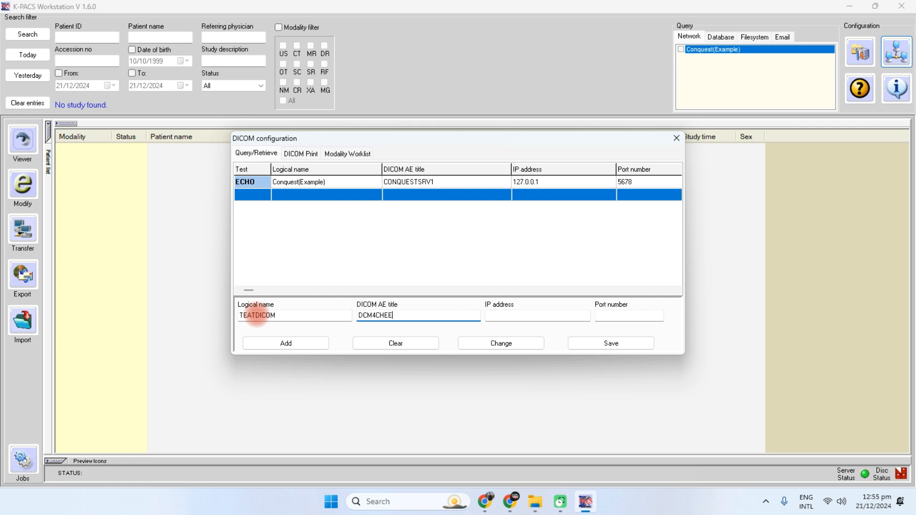
{"action": "type", "text": "11112"}
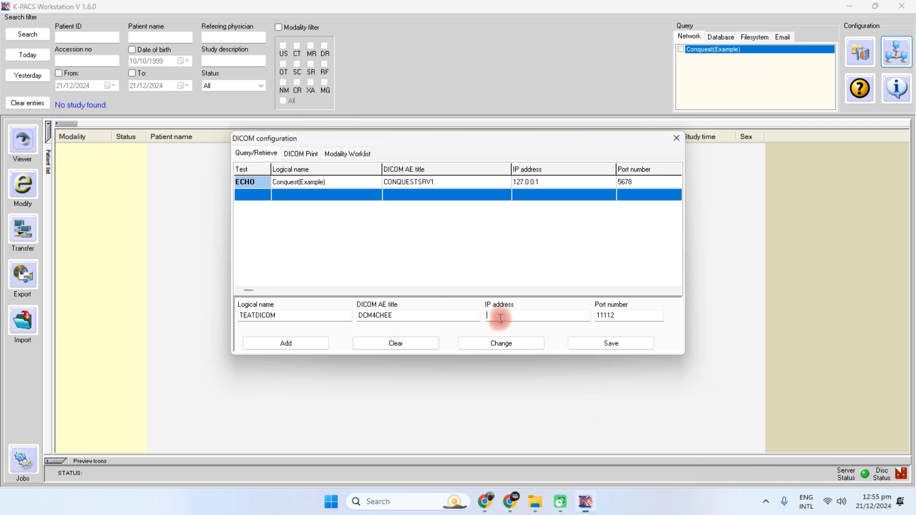
{"action": "type", "text": "89.117.78.130"}
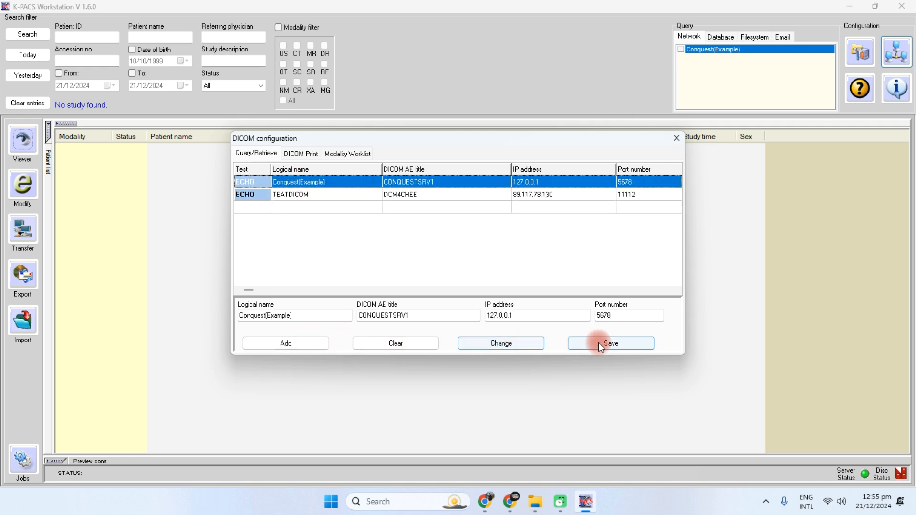
Delete the Conquest(Example) node, select TEATDICOM, and save the DICOM configuration.
{"action": "left_click", "coordinate": [610, 343]}
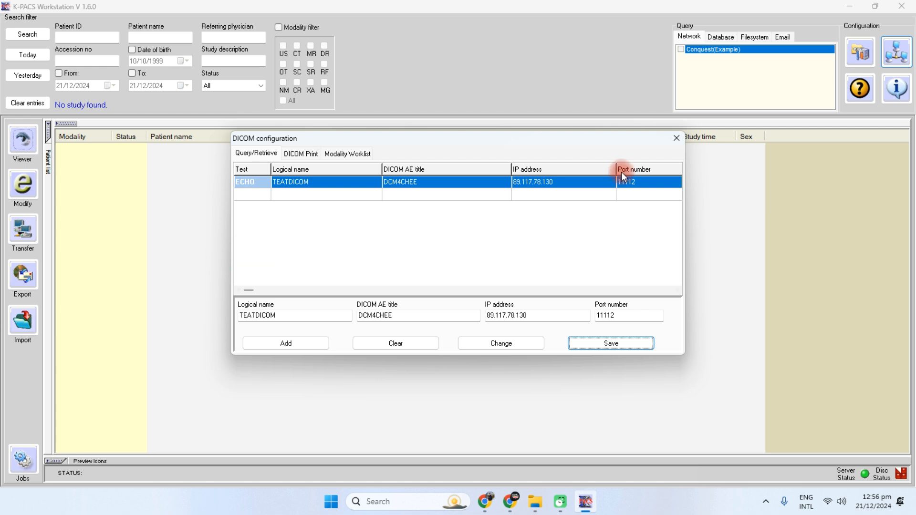
{"action": "left_click", "coordinate": [611, 343]}
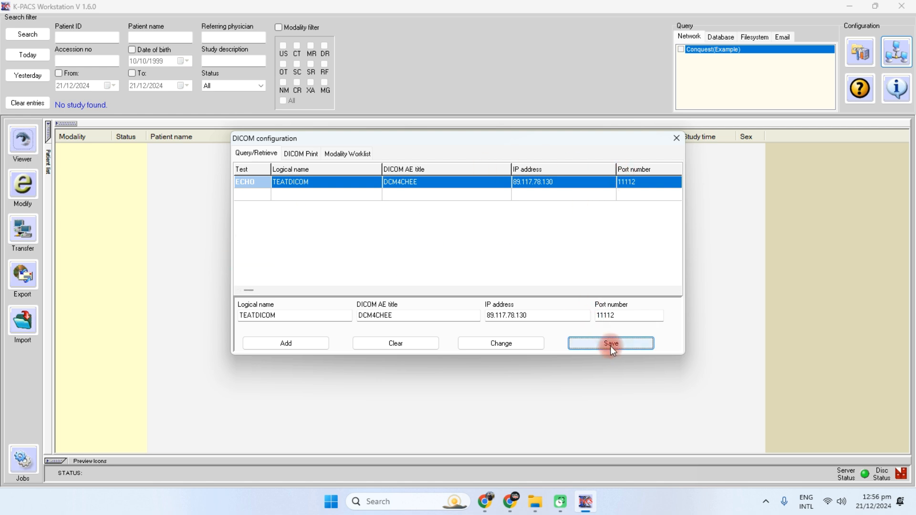
{"action": "left_click", "coordinate": [610, 343]}
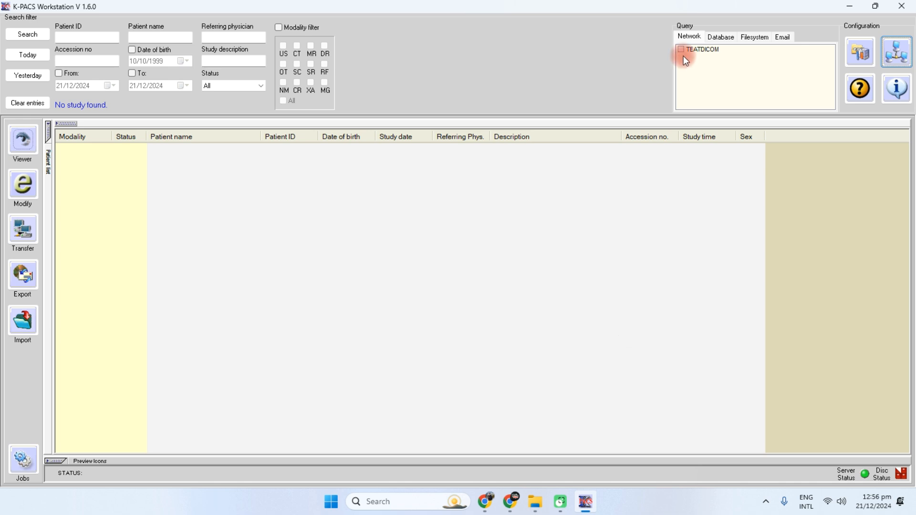
Tick TEATDICOM for network queries, close the Storage SCU Emulator error, and refresh the desktop.
{"action": "left_click", "coordinate": [701, 49]}
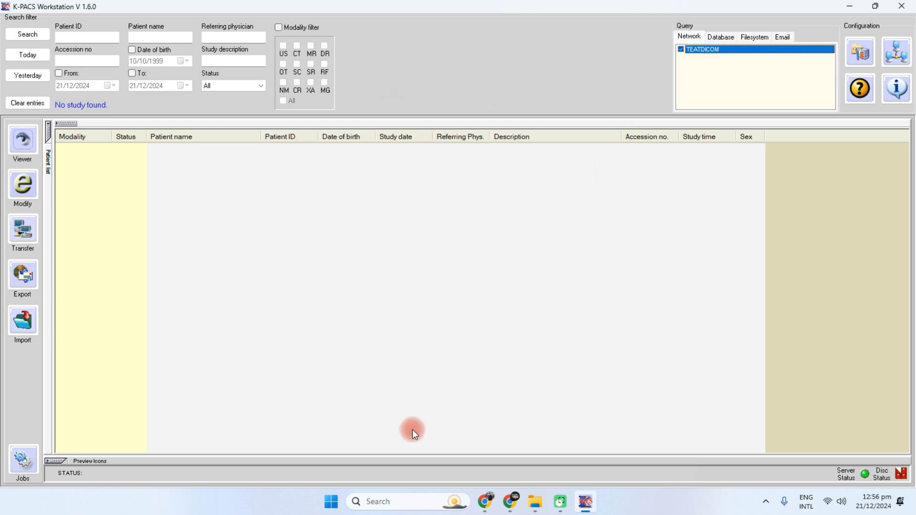
{"action": "type", "text": "sc"}
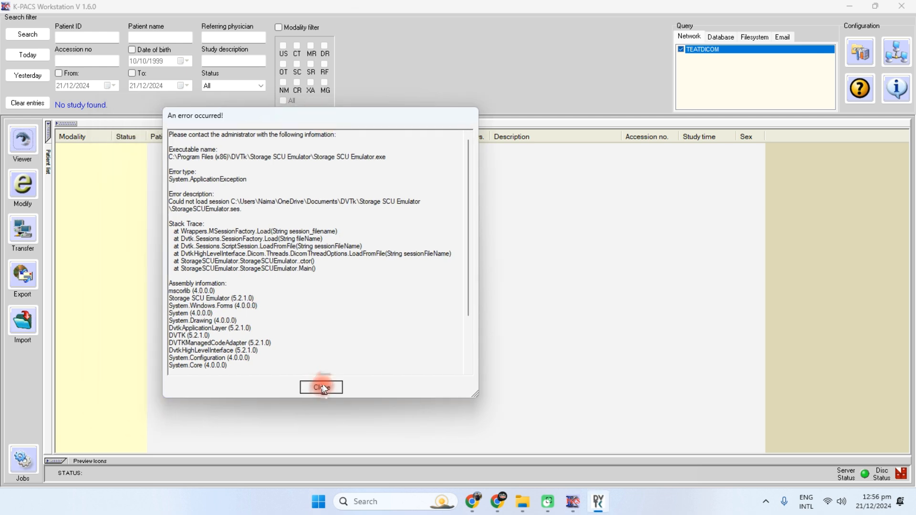
{"action": "left_click", "coordinate": [322, 388]}
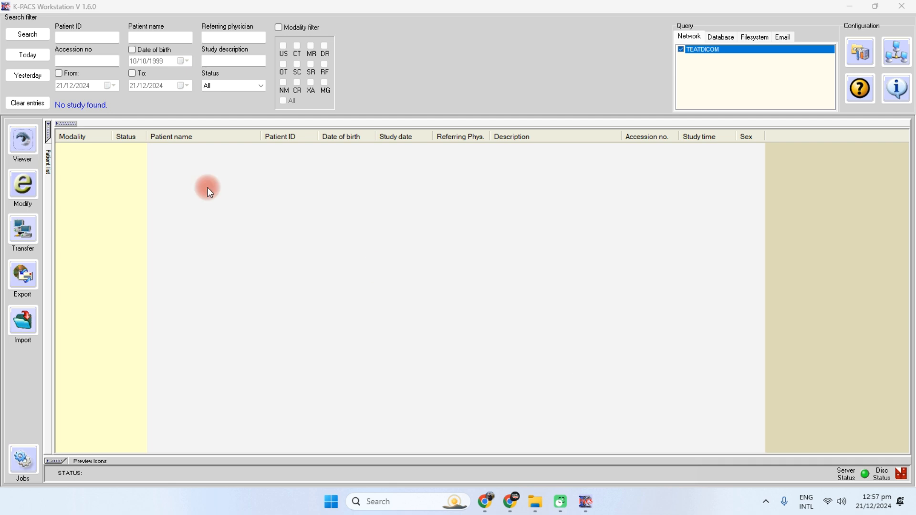
{"action": "mouse_move", "coordinate": [92, 251]}
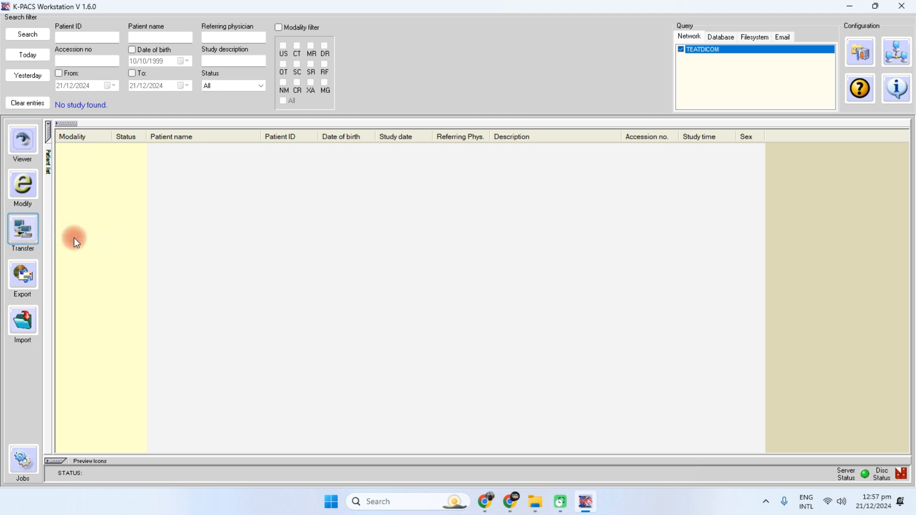
{"action": "mouse_move", "coordinate": [447, 501]}
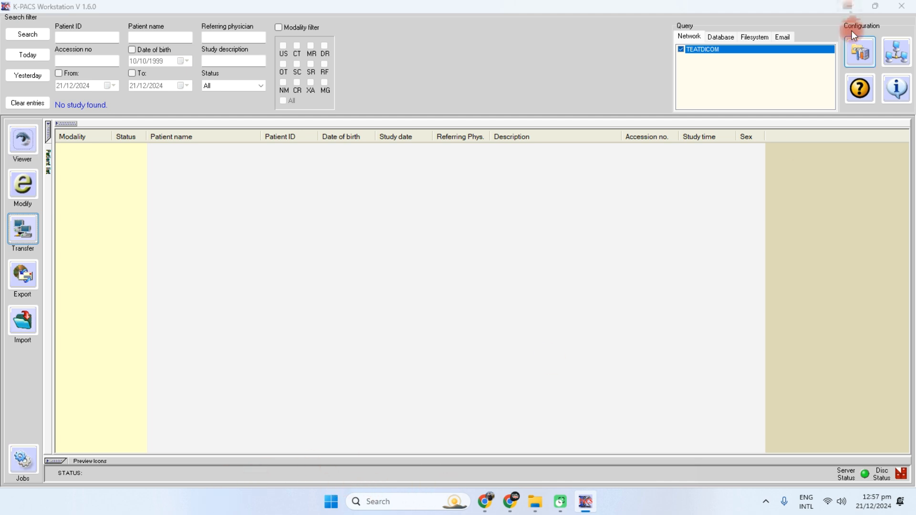
{"action": "right_click", "coordinate": [275, 184]}
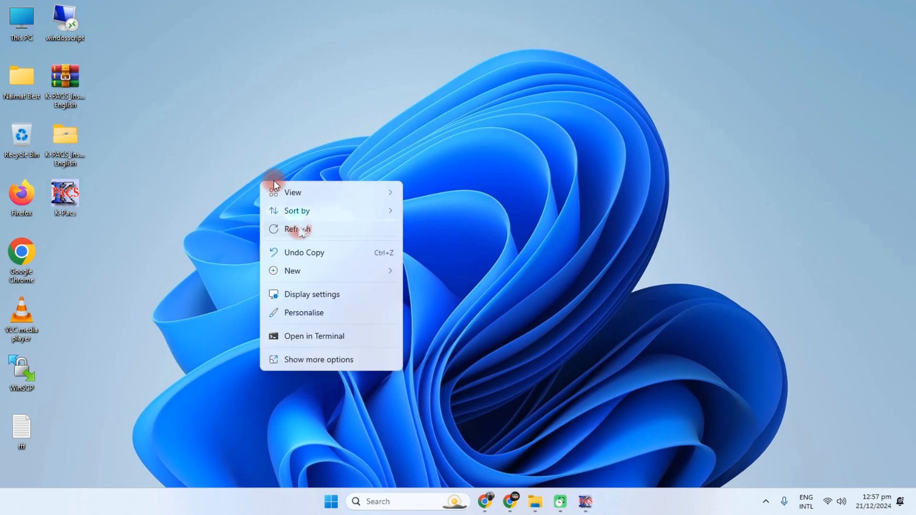
{"action": "left_click", "coordinate": [297, 228]}
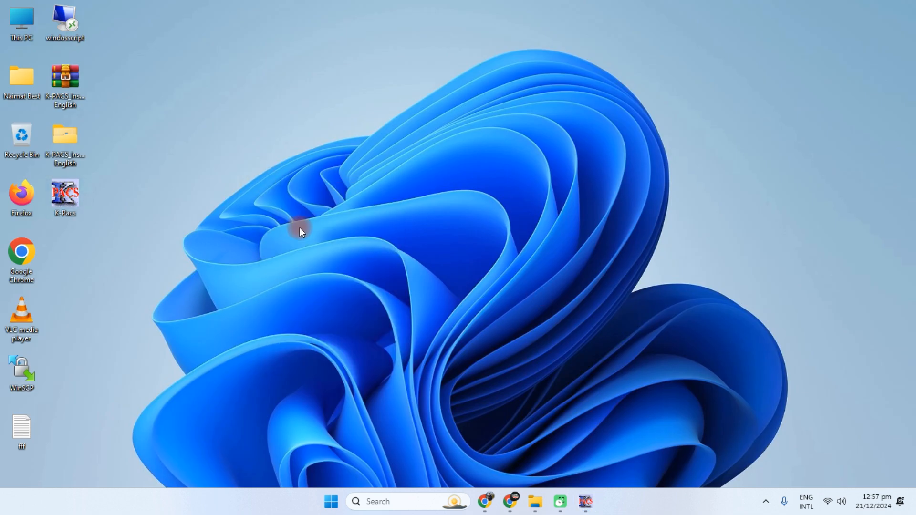